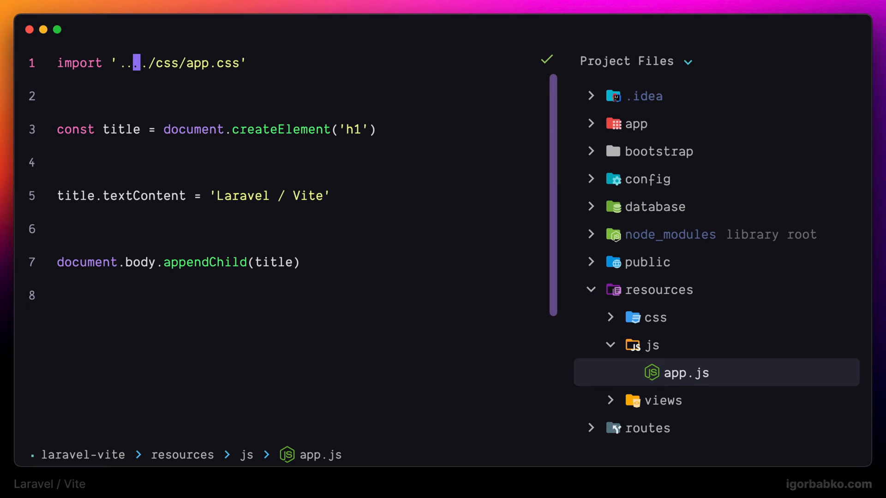
Trim app.js to its CSS import and create resources/js/components/Title.js.
type("/../../..")
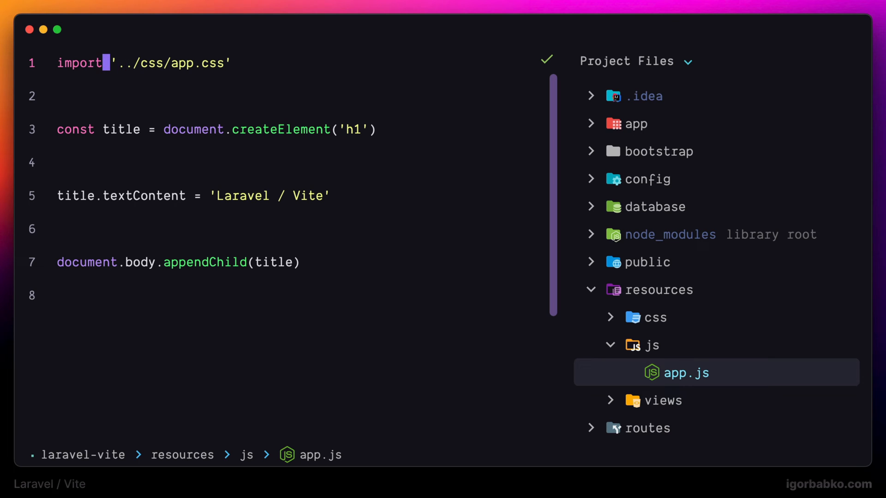
left_click(91, 129)
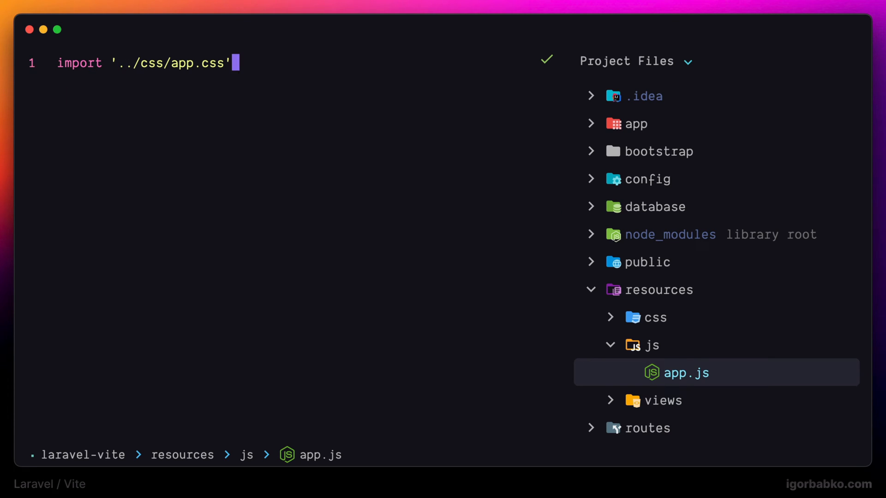
left_click(651, 344)
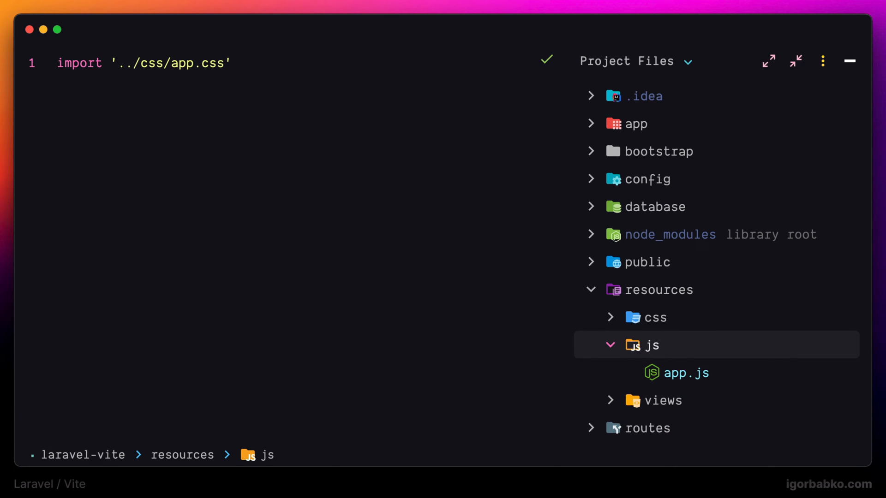
type("com")
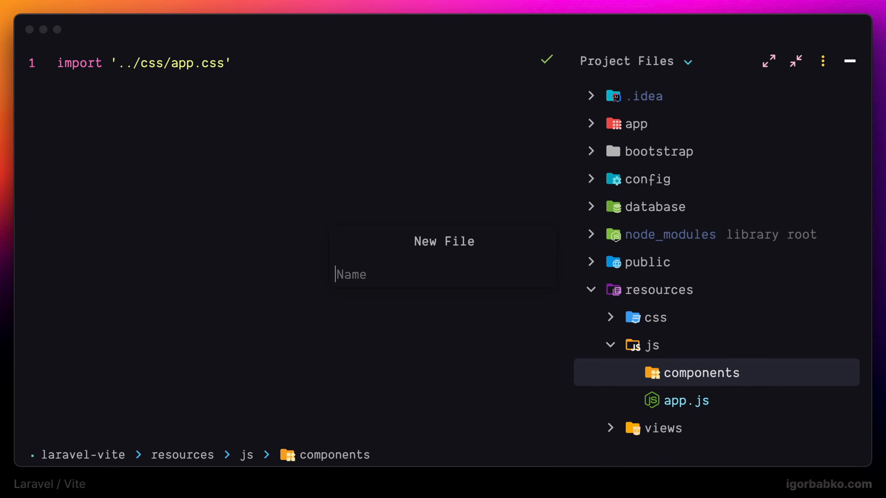
type("Title.js")
left_click(296, 96)
type("im")
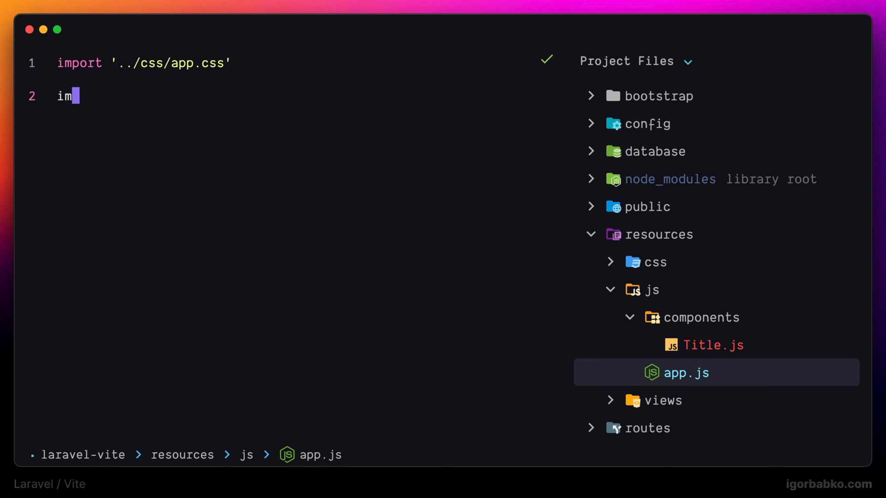
Add import './components/Title.js' as line 2 of app.js.
type("port '")
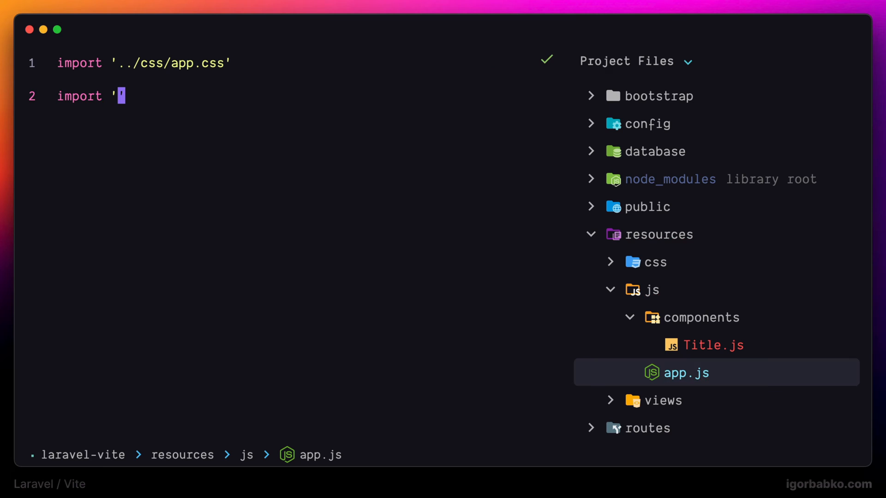
type("./compo")
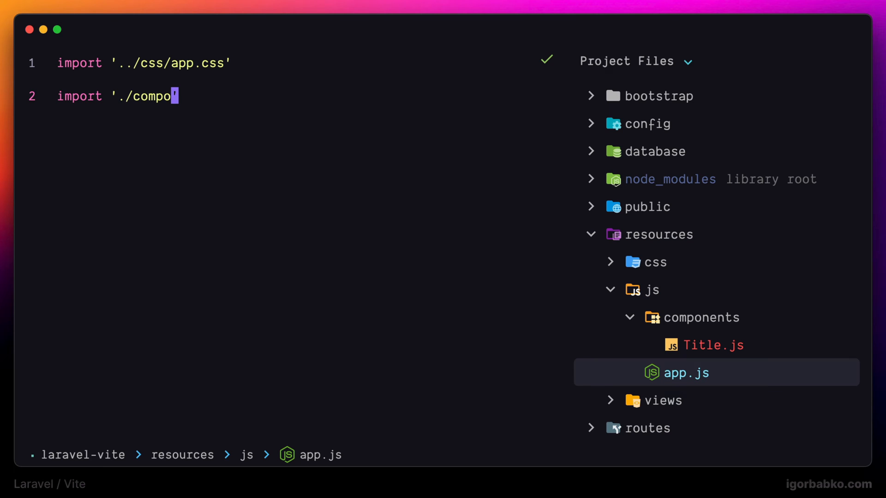
type("nents/Title.")
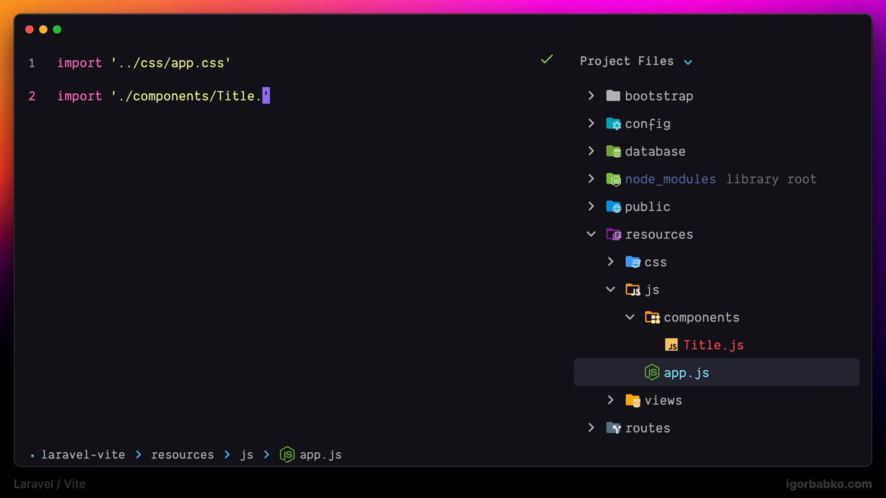
type("js")
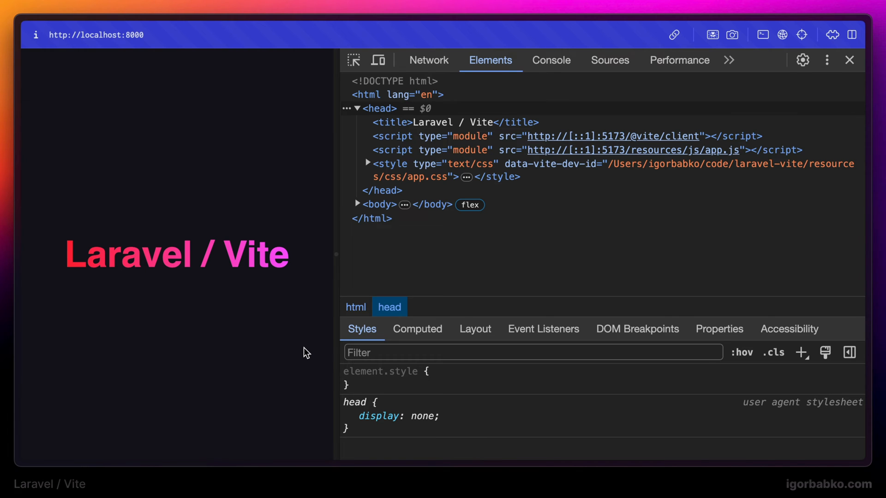
mouse_move(428, 60)
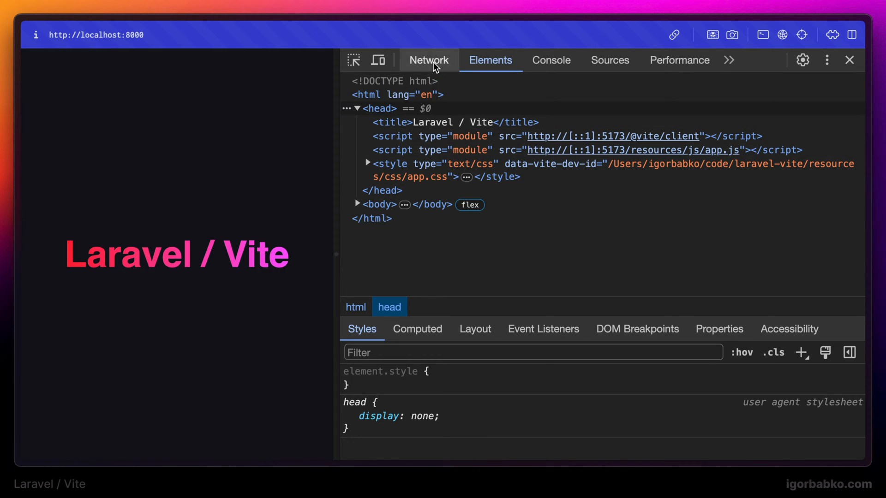
Inspect the served app.js response in the DevTools Network tab.
left_click(428, 60)
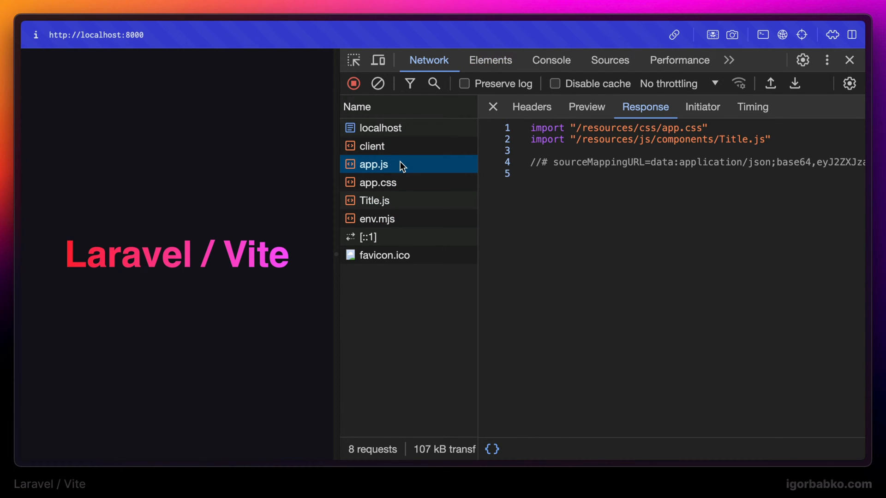
mouse_move(775, 144)
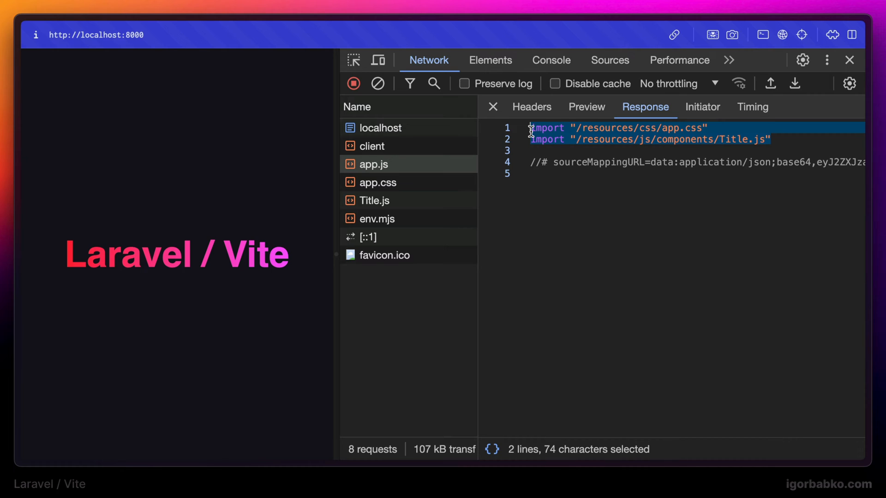
mouse_move(544, 139)
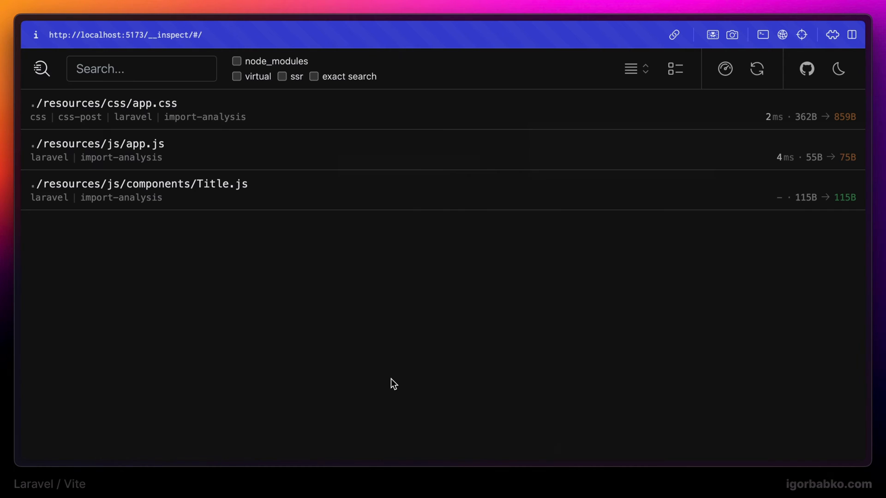
mouse_move(309, 260)
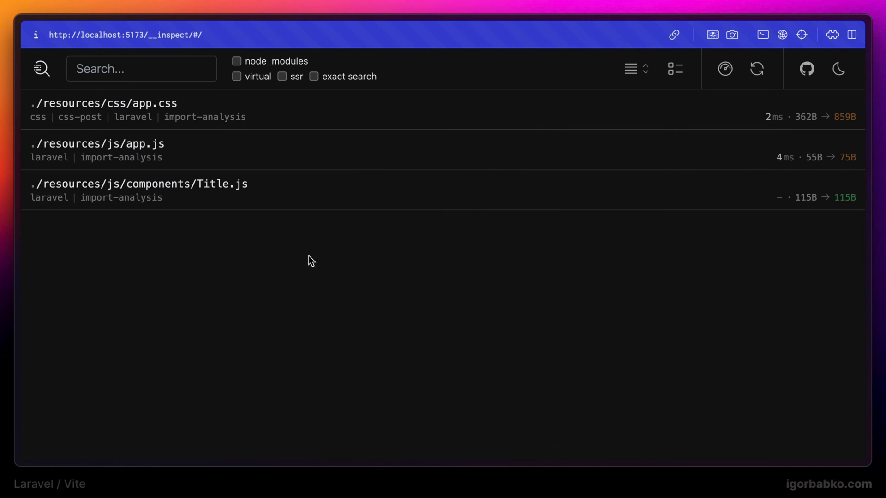
Open the ./resources/js/app.js transform stack diff in Vite Inspect.
left_click(96, 143)
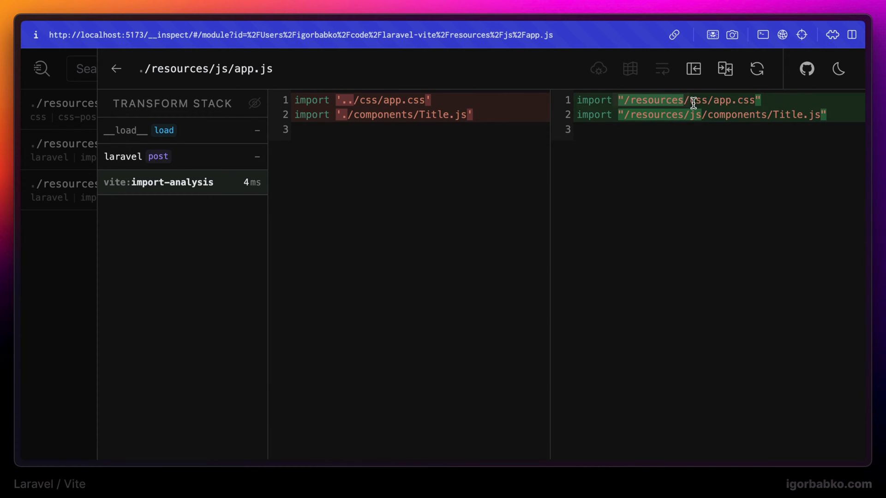
mouse_move(395, 210)
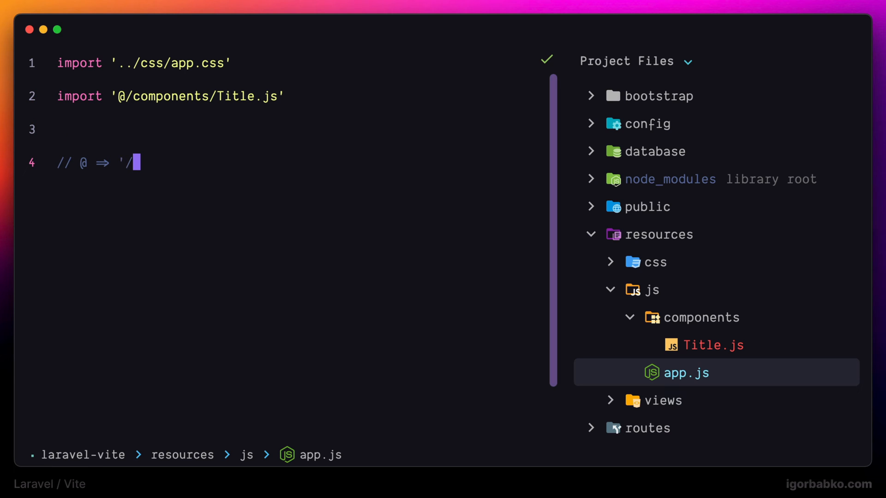
Switch the Title.js import to '@/' and add the comment // @ => '/resources/js'.
type("resources/j")
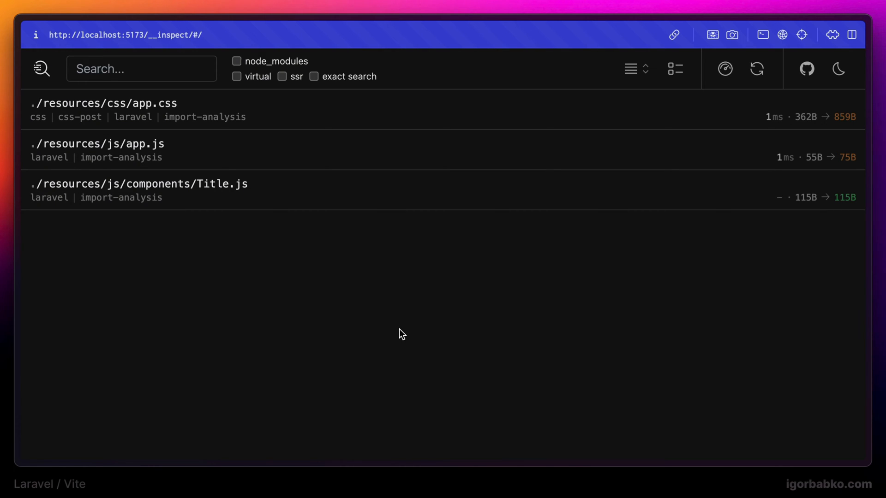
Open app.js in Vite Inspect to see '@/components/Title.js' resolved to /resources/js/components.
left_click(98, 143)
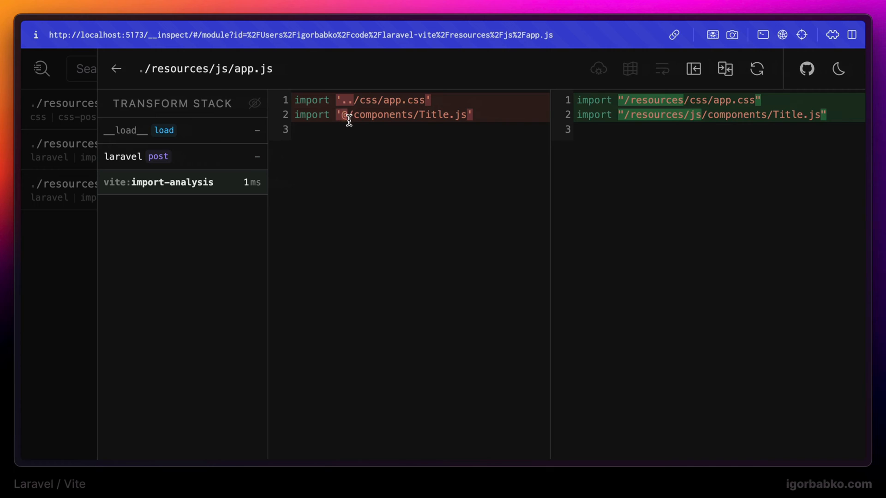
mouse_move(710, 117)
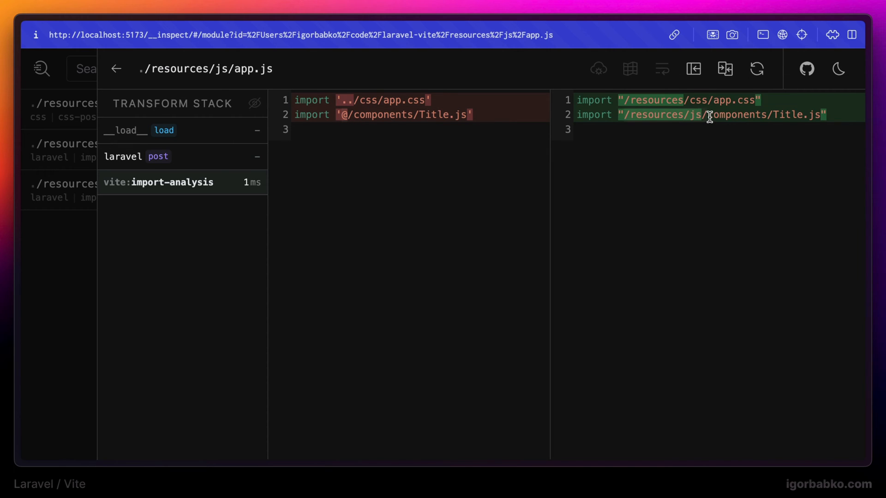
mouse_move(355, 301)
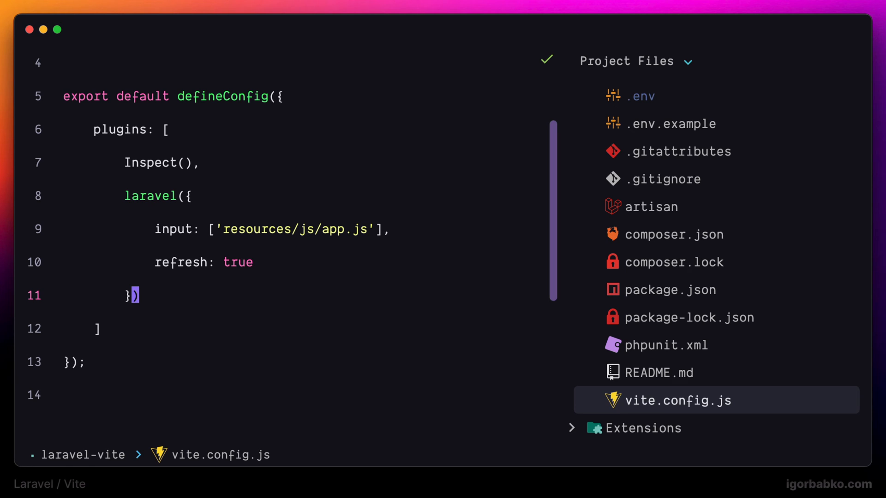
Add resolve: { alias: { '@': '/resources/js/components' } } after the plugins array.
key("Enter")
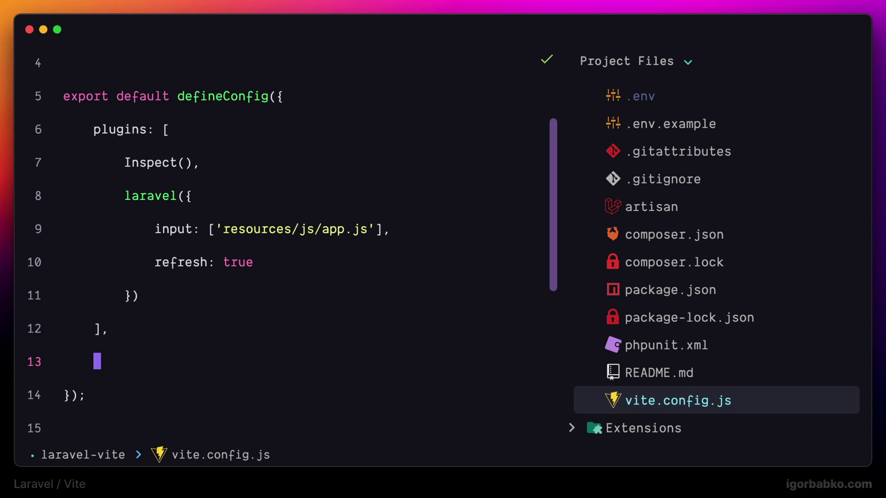
type("resolve: {")
type("aliase")
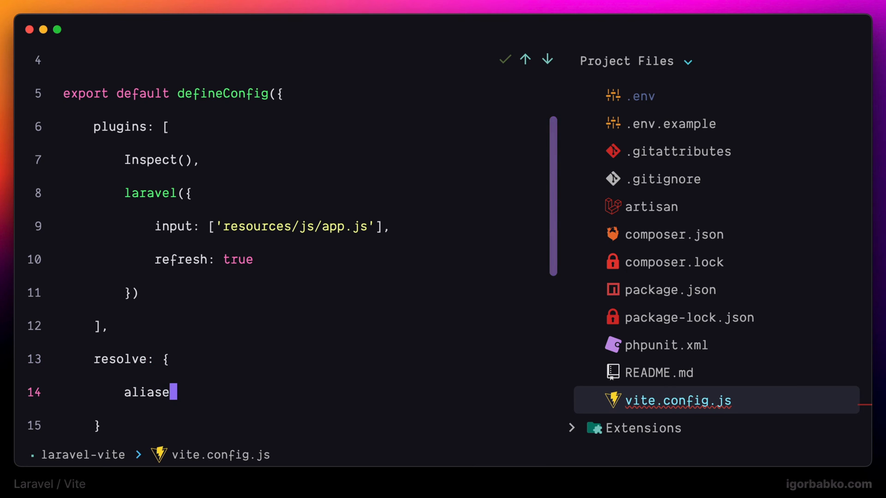
type(": {")
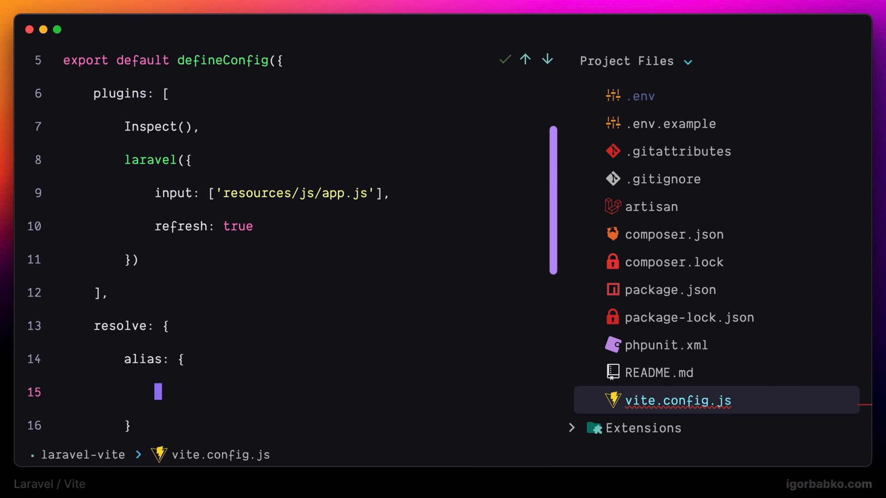
type("''")
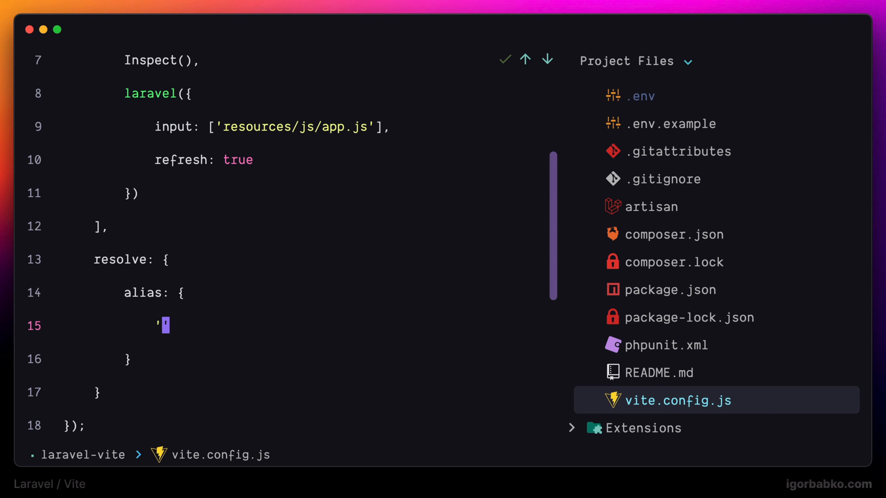
type("@")
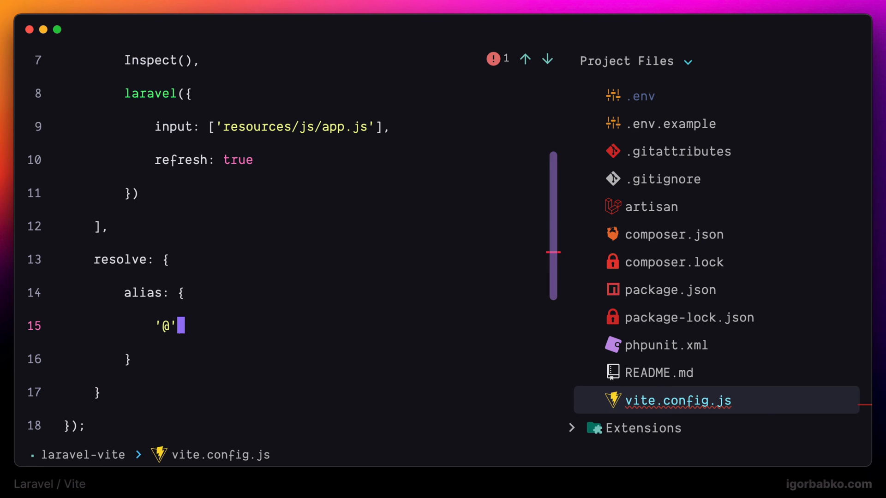
type(": '/re")
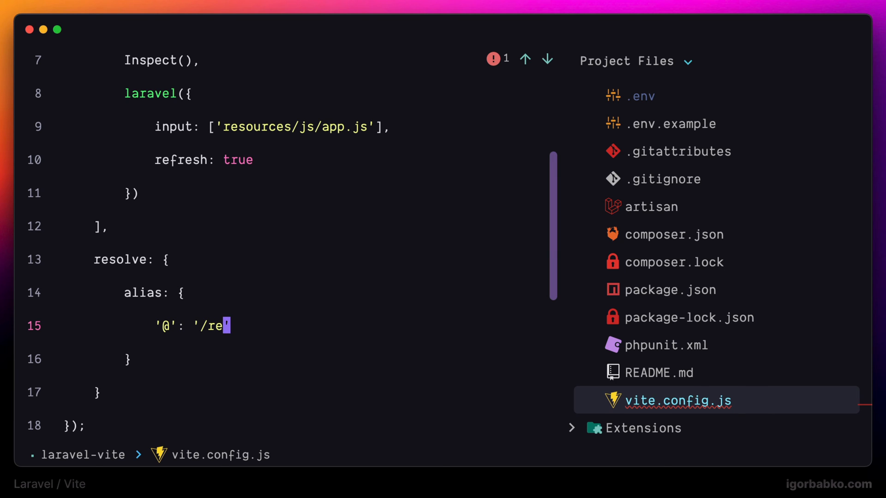
type("sources/js")
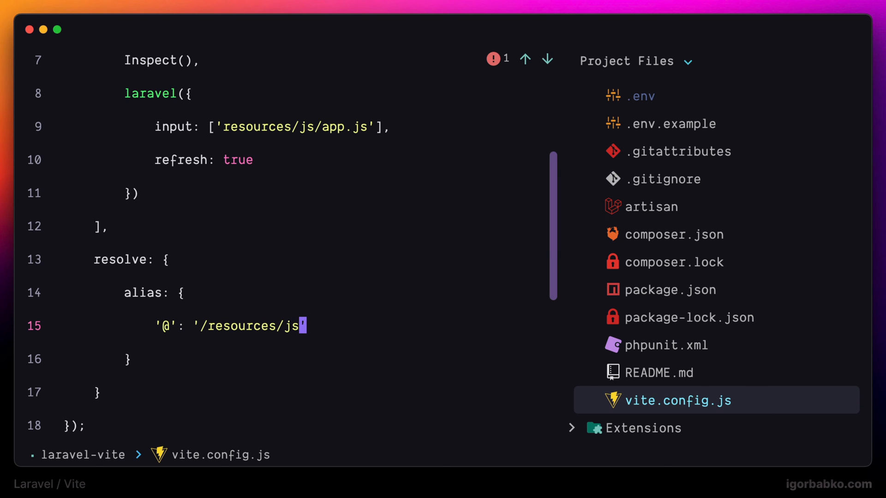
type("/co")
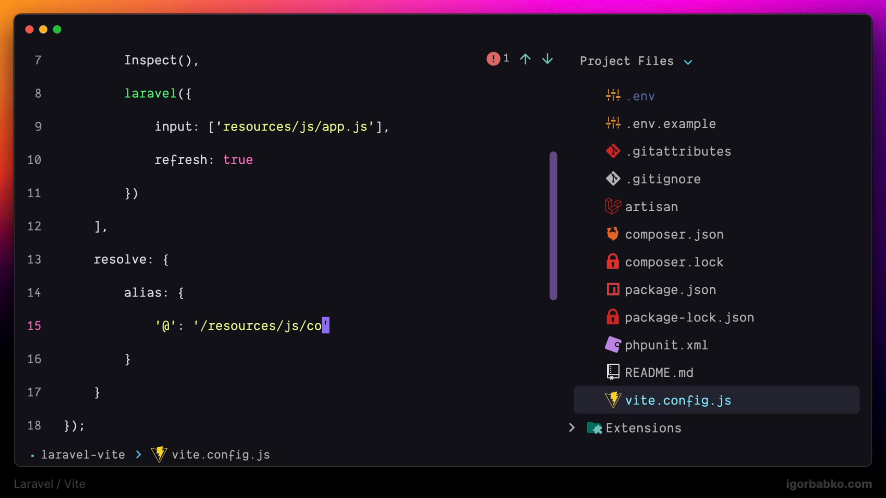
type("mponents")
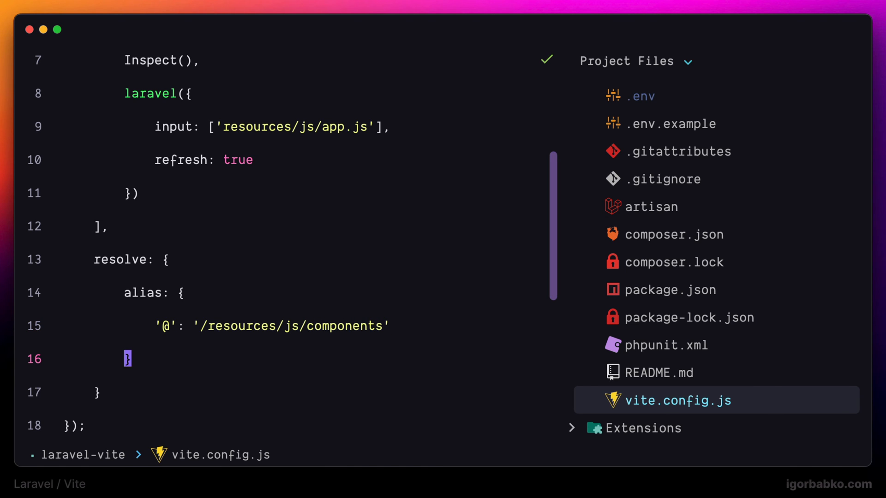
Open resources/js/app.js from the Project Files tree and edit it.
left_click(685, 258)
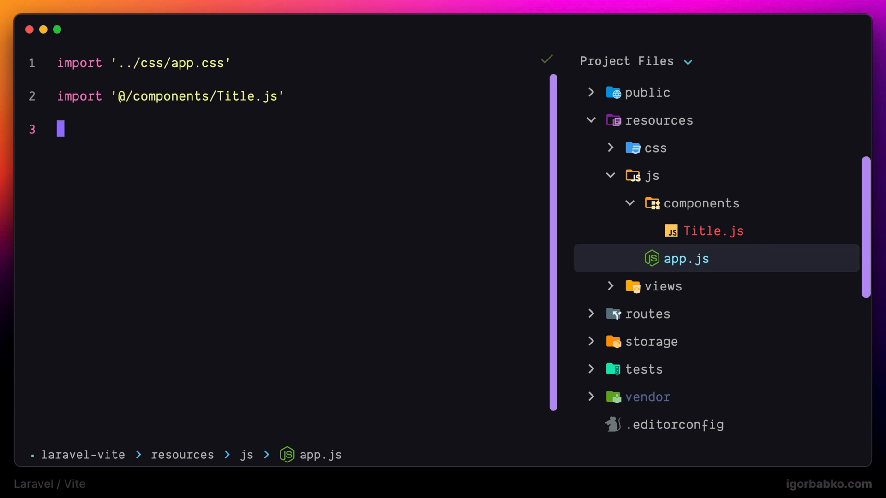
key("Backspace")
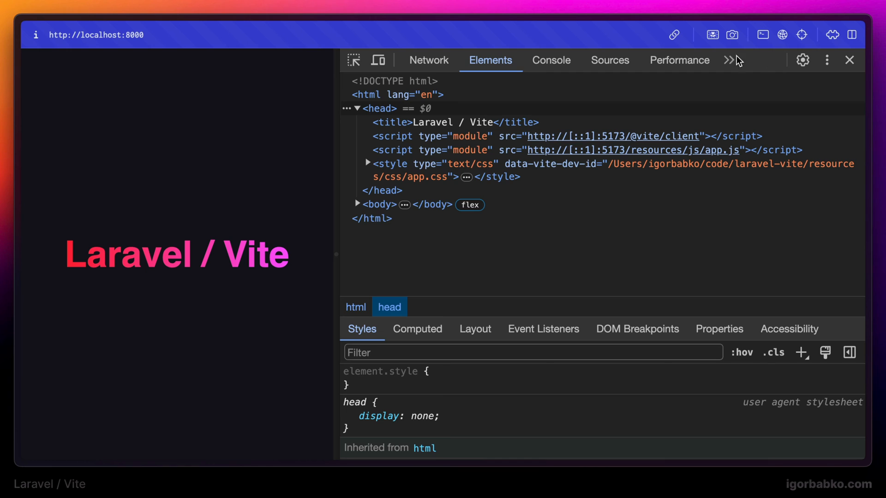
View the localhost:8000 page head in the DevTools Elements panel.
left_click(428, 60)
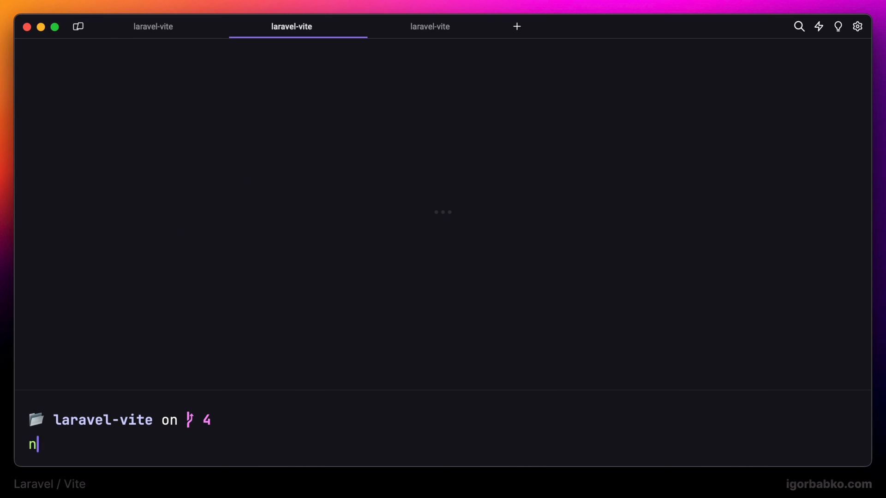
Type npm run build at the laravel-vite prompt.
type("pm run build")
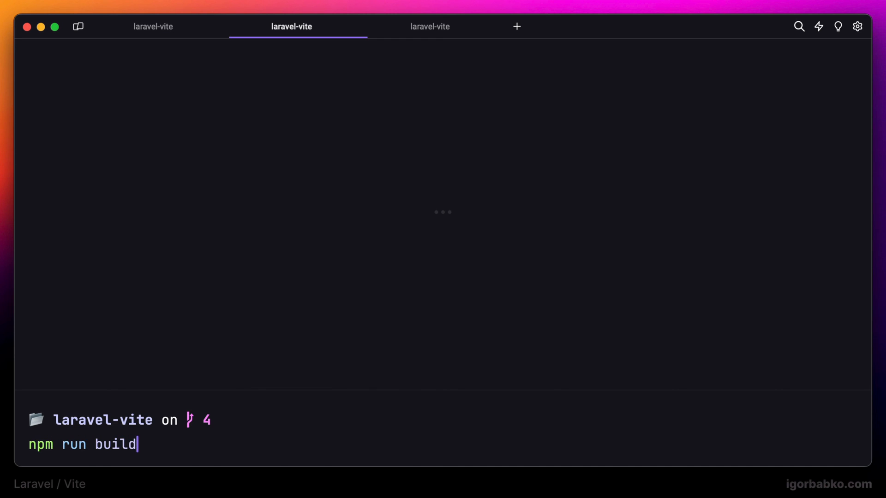